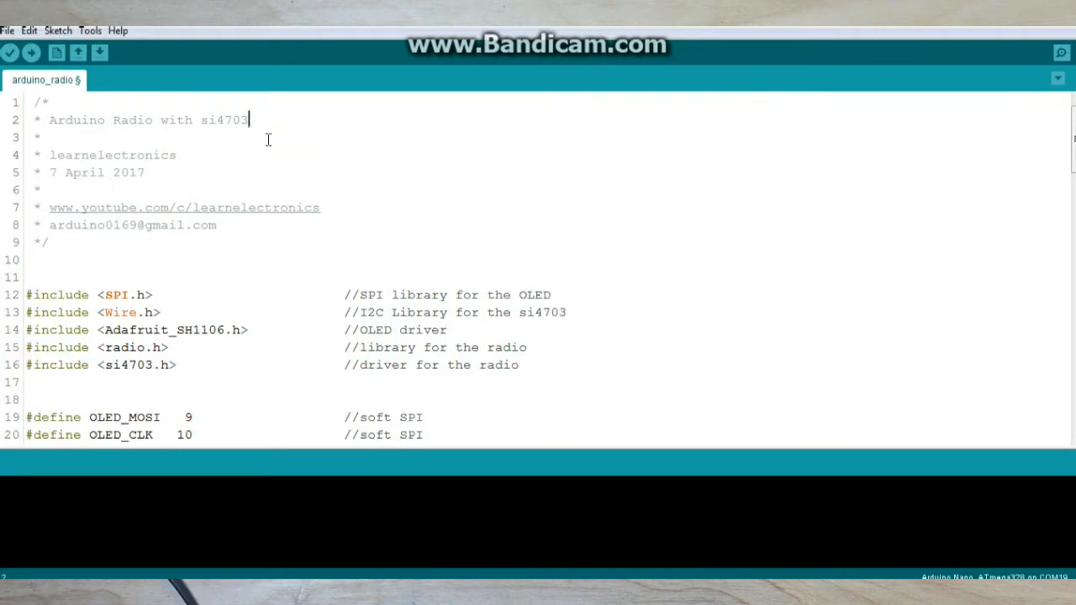
{"action": "left_click_drag", "start_coordinate": [249, 119], "coordinate": [165, 119]}
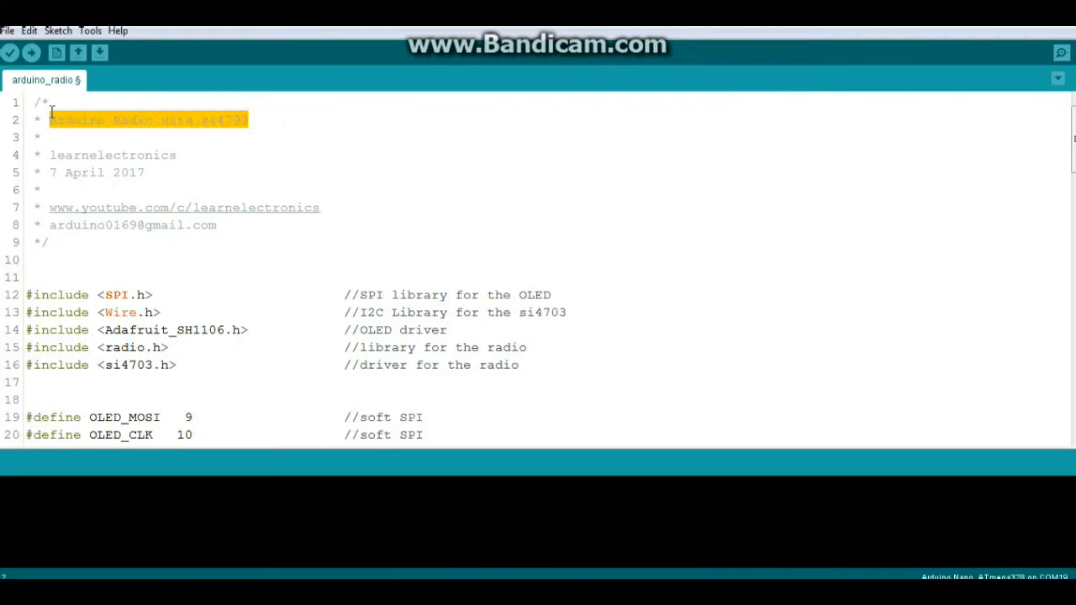
{"action": "scroll", "scroll_direction": "down", "scroll_amount": 3}
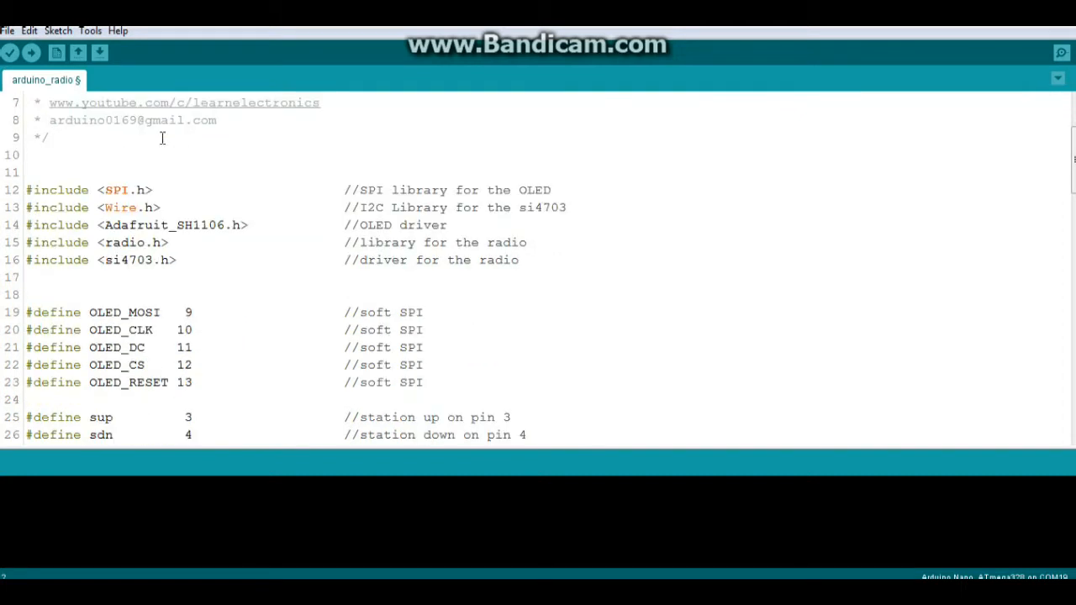
{"action": "left_click_drag", "start_coordinate": [27, 189], "coordinate": [161, 225]}
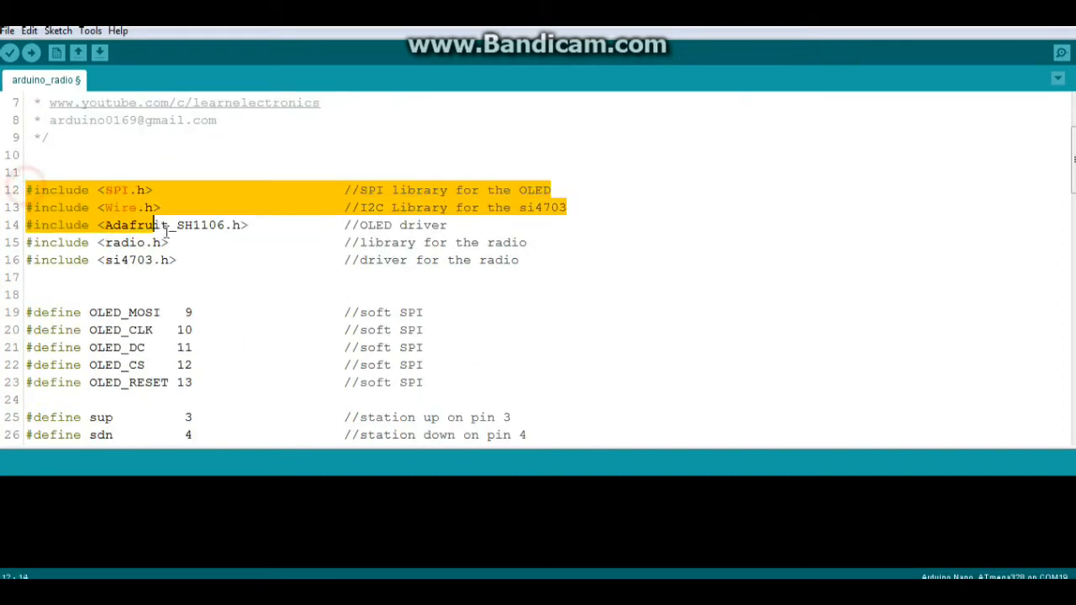
{"action": "left_click_drag", "start_coordinate": [151, 225], "coordinate": [193, 259]}
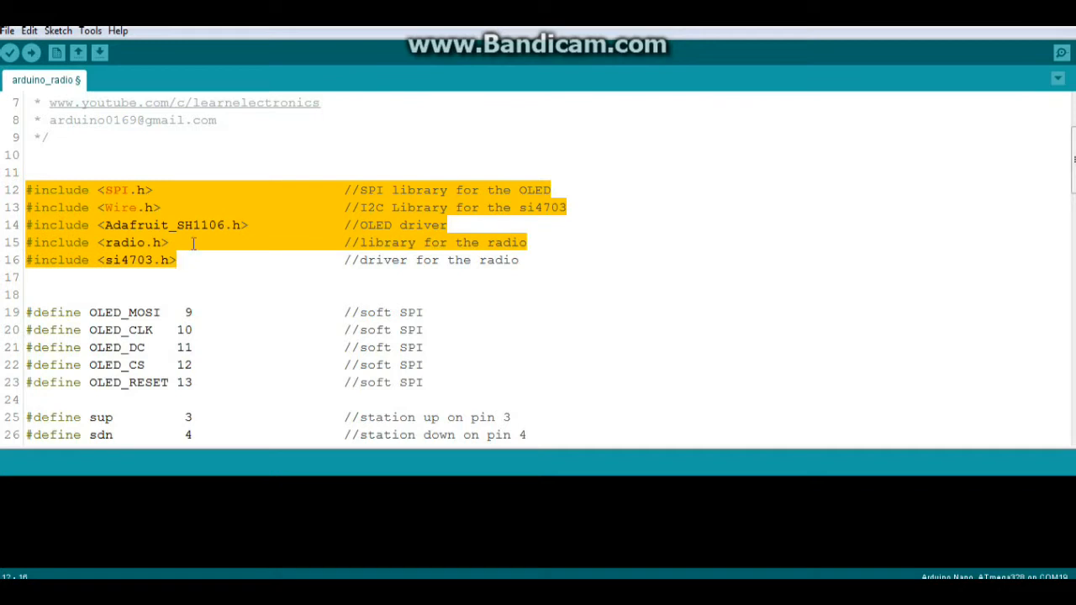
{"action": "mouse_move", "coordinate": [232, 165]}
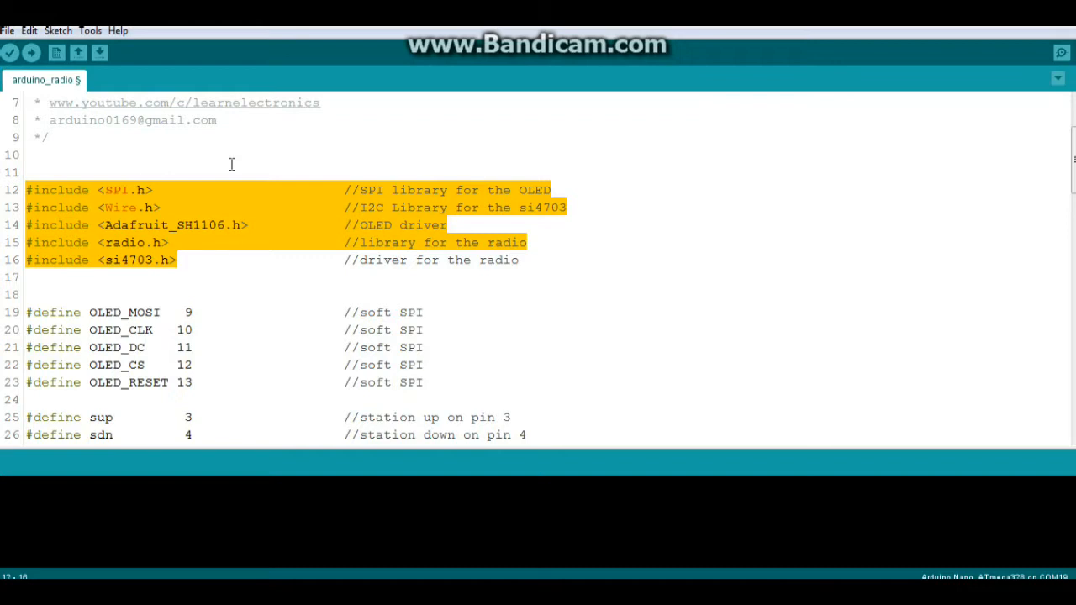
{"action": "left_click", "coordinate": [168, 208]}
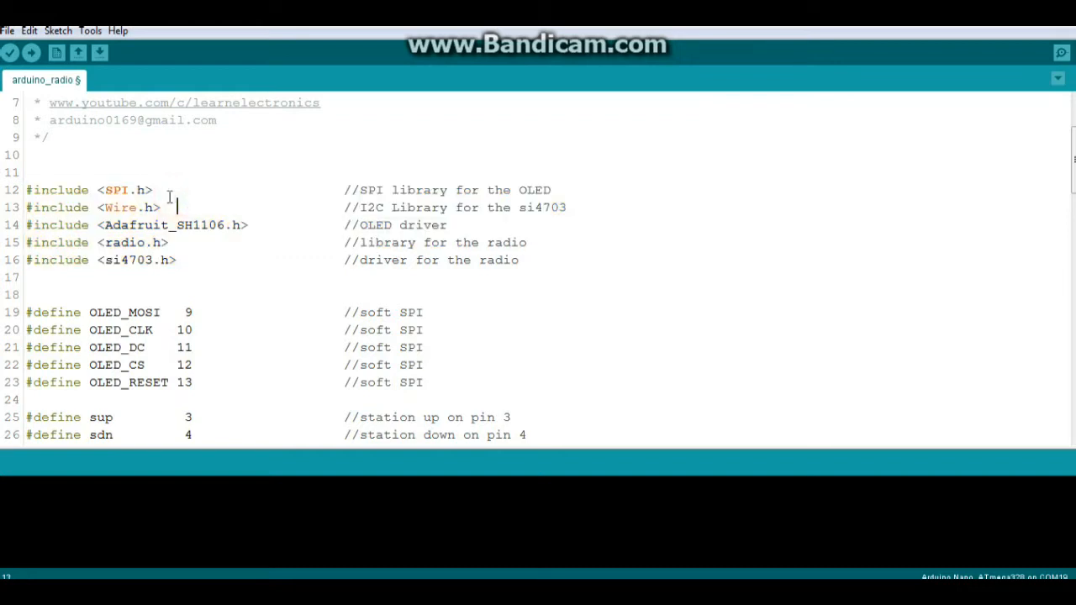
{"action": "double_click", "coordinate": [125, 189]}
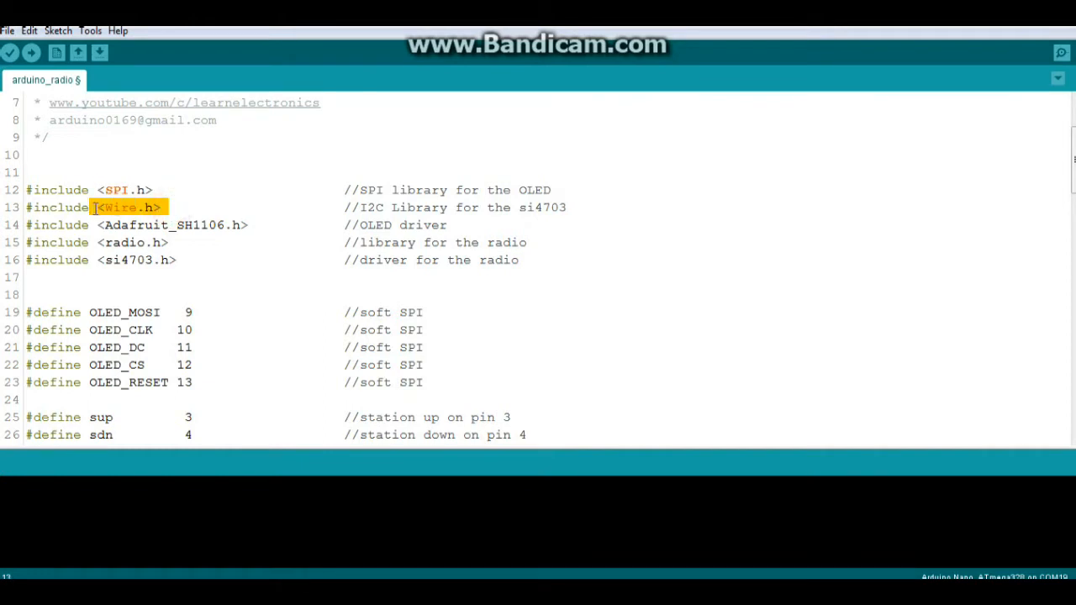
{"action": "left_click", "coordinate": [97, 225]}
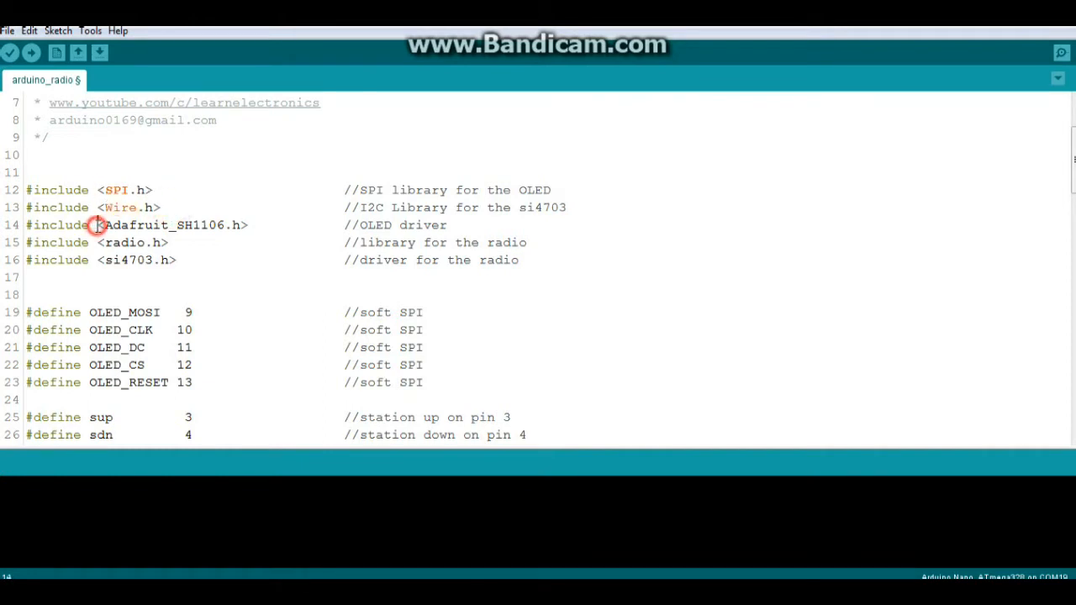
{"action": "double_click", "coordinate": [172, 226]}
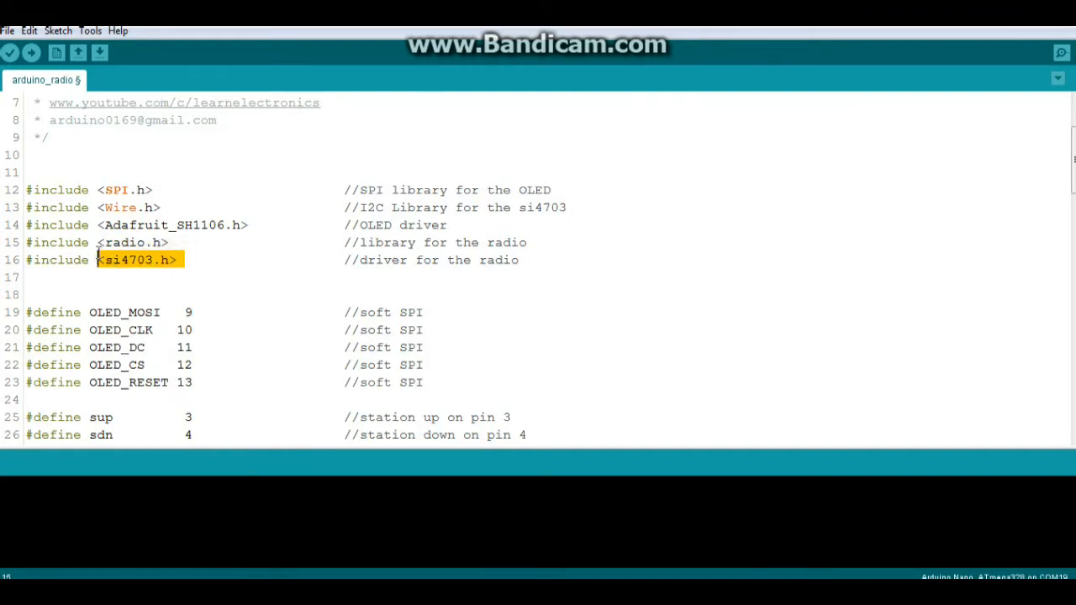
{"action": "scroll", "scroll_direction": "down", "scroll_amount": 3}
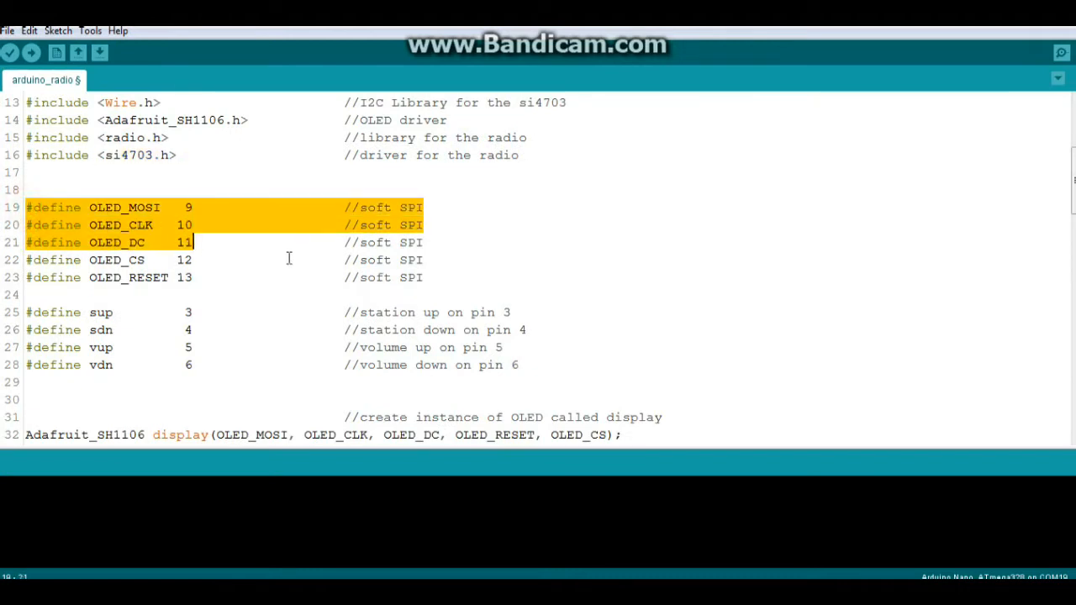
{"action": "left_click_drag", "start_coordinate": [193, 243], "coordinate": [427, 278]}
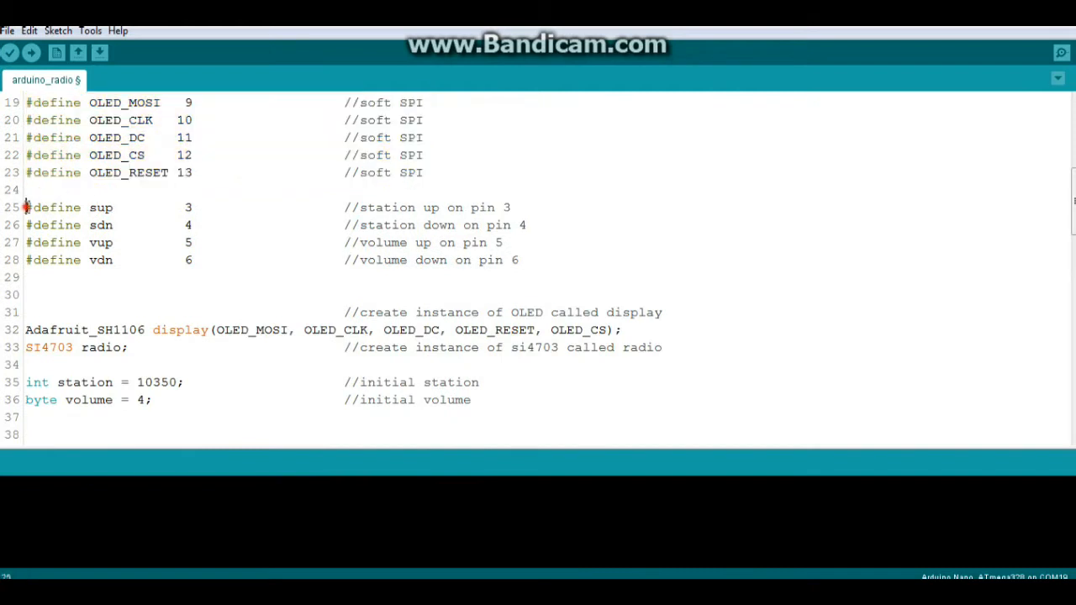
{"action": "left_click_drag", "start_coordinate": [25, 208], "coordinate": [518, 259]}
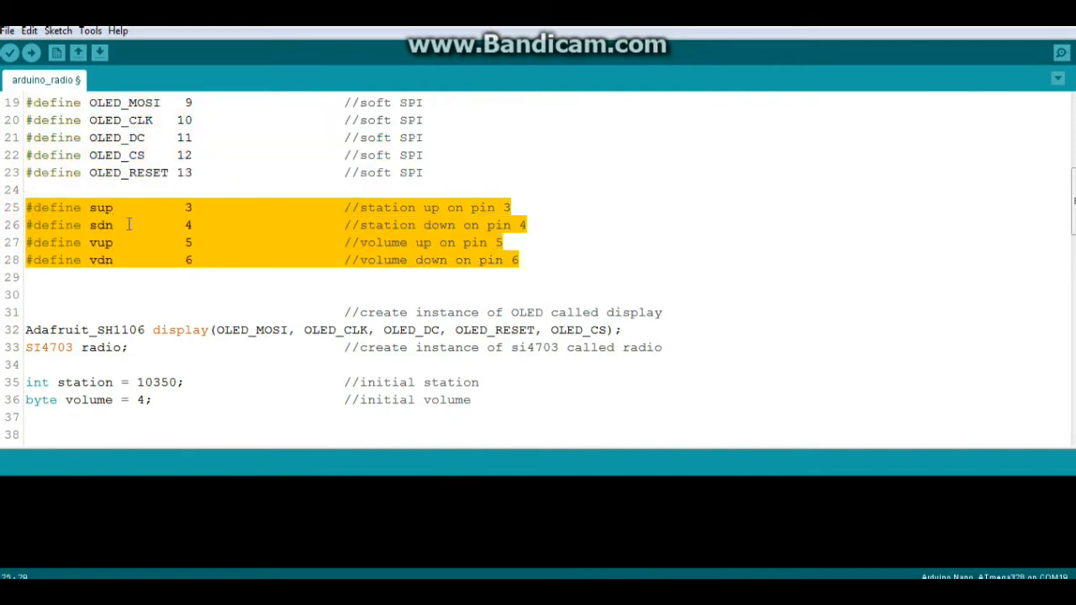
{"action": "left_click", "coordinate": [104, 242]}
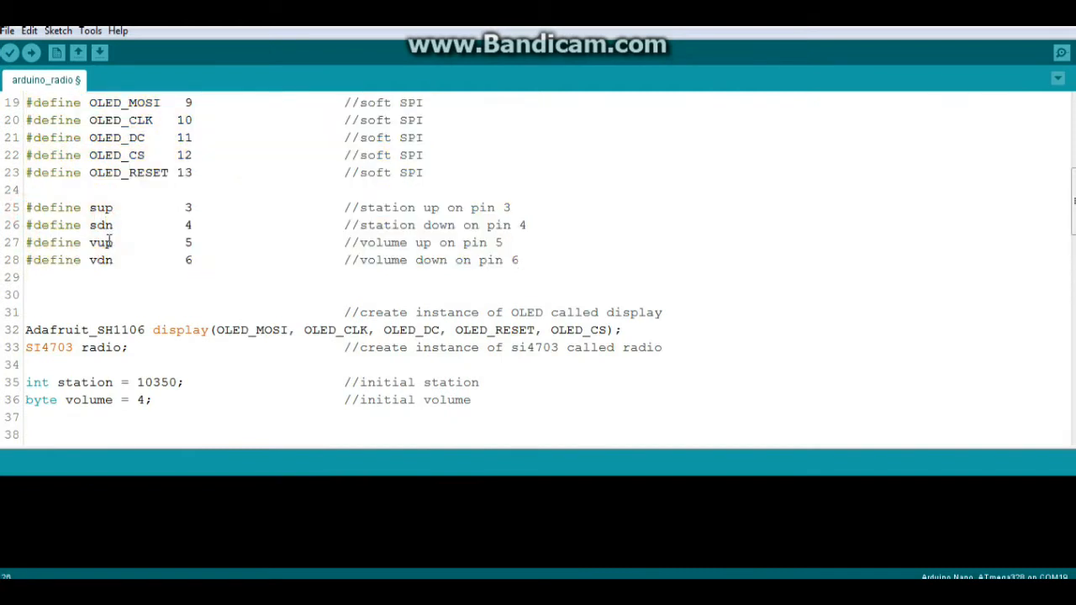
{"action": "mouse_move", "coordinate": [954, 59]}
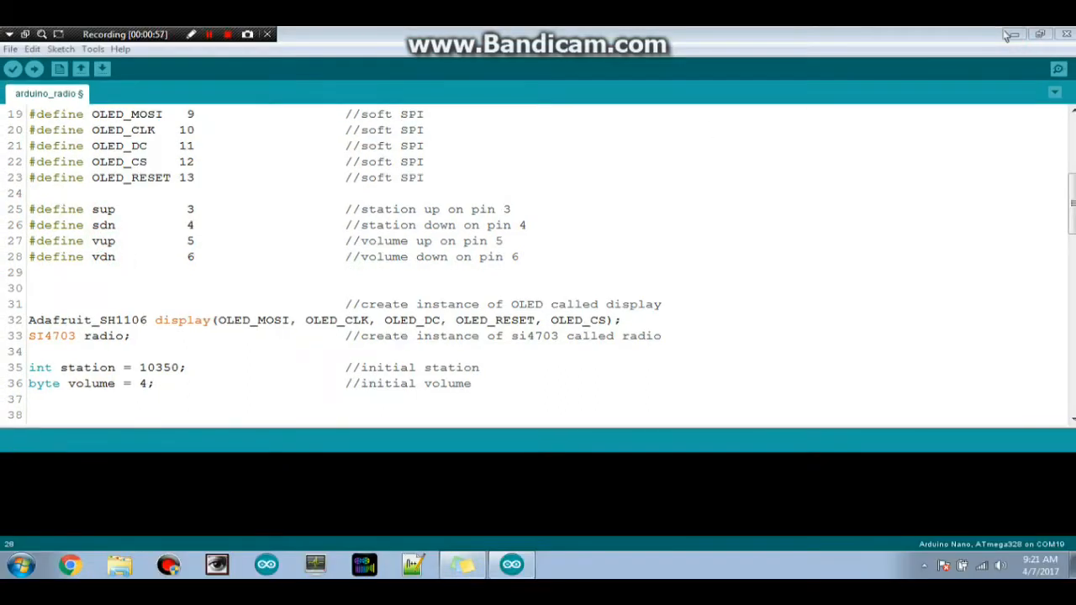
{"action": "left_click", "coordinate": [208, 33]}
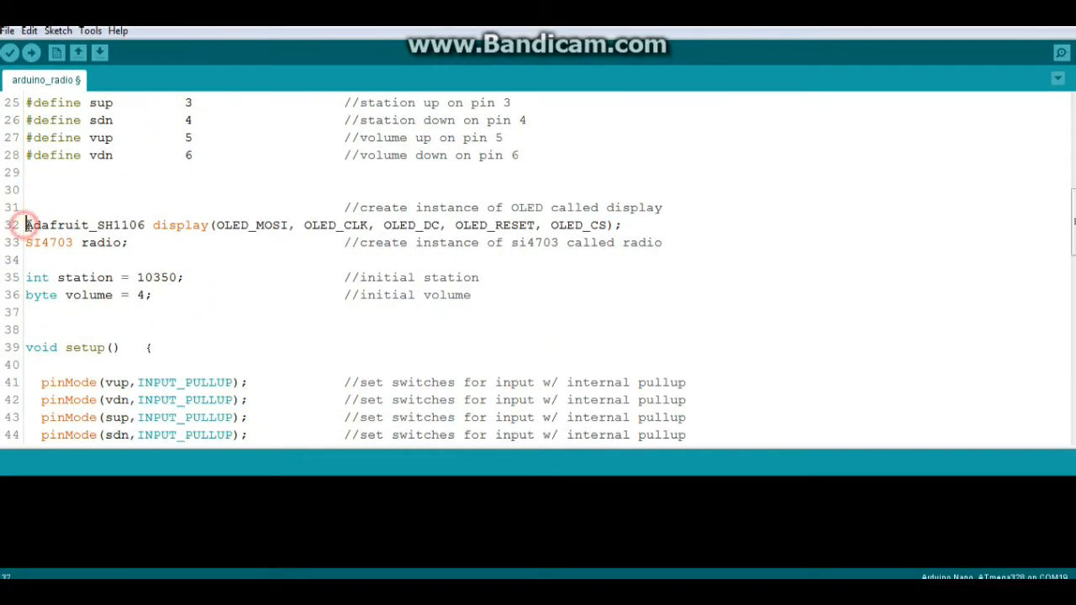
{"action": "double_click", "coordinate": [84, 225]}
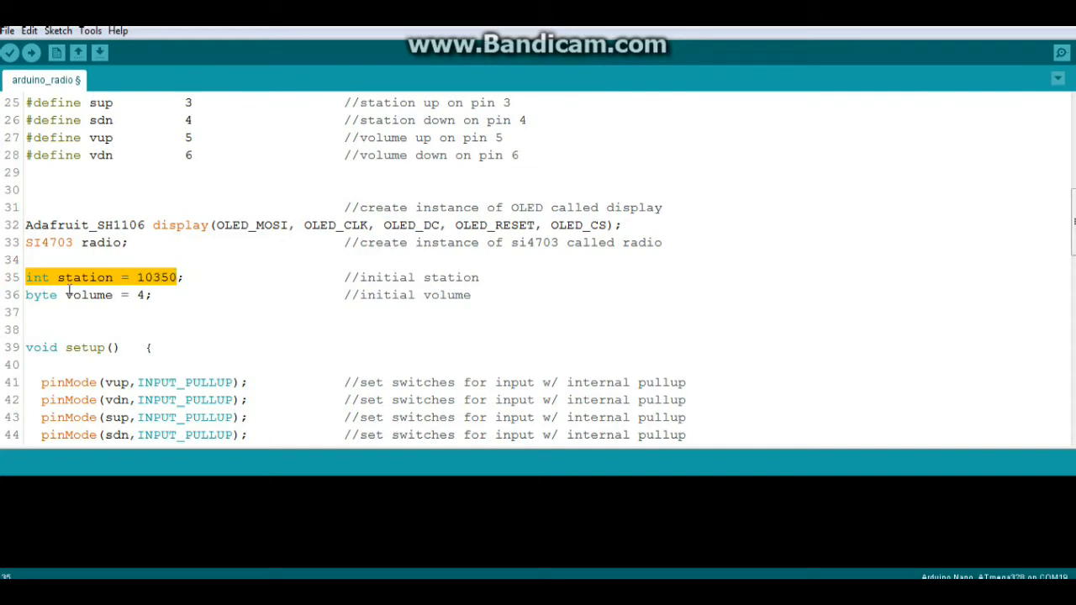
{"action": "left_click", "coordinate": [26, 294]}
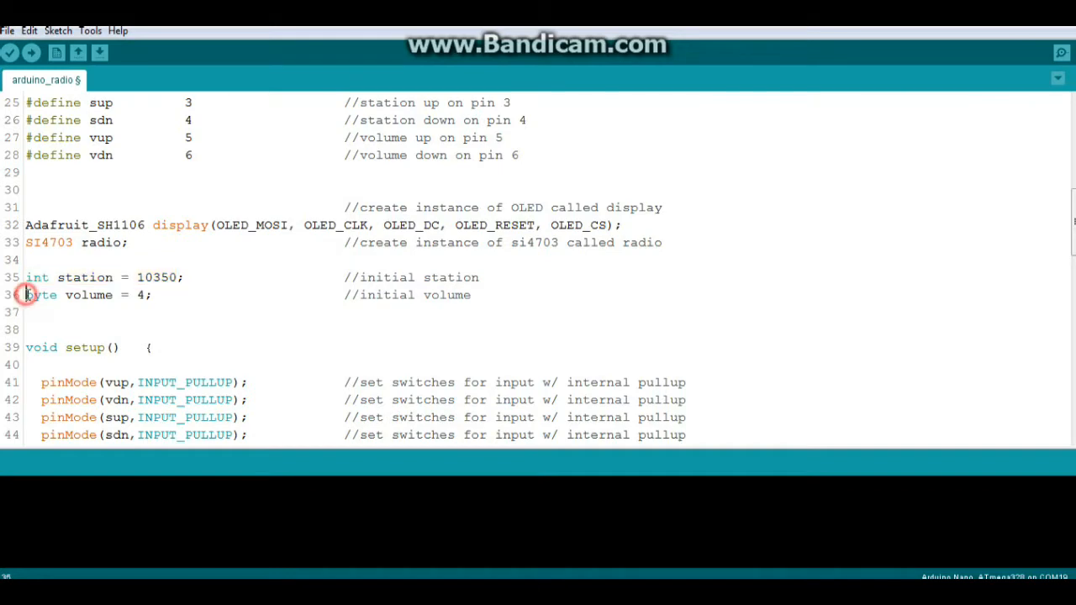
{"action": "triple_click", "coordinate": [84, 294]}
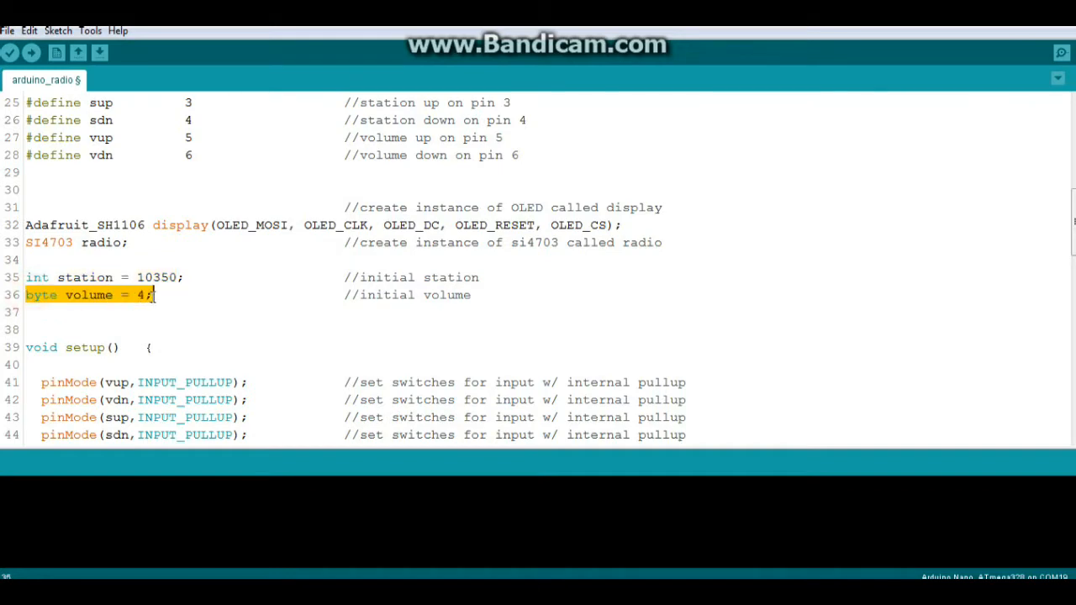
{"action": "scroll", "scroll_direction": "down", "scroll_amount": 3}
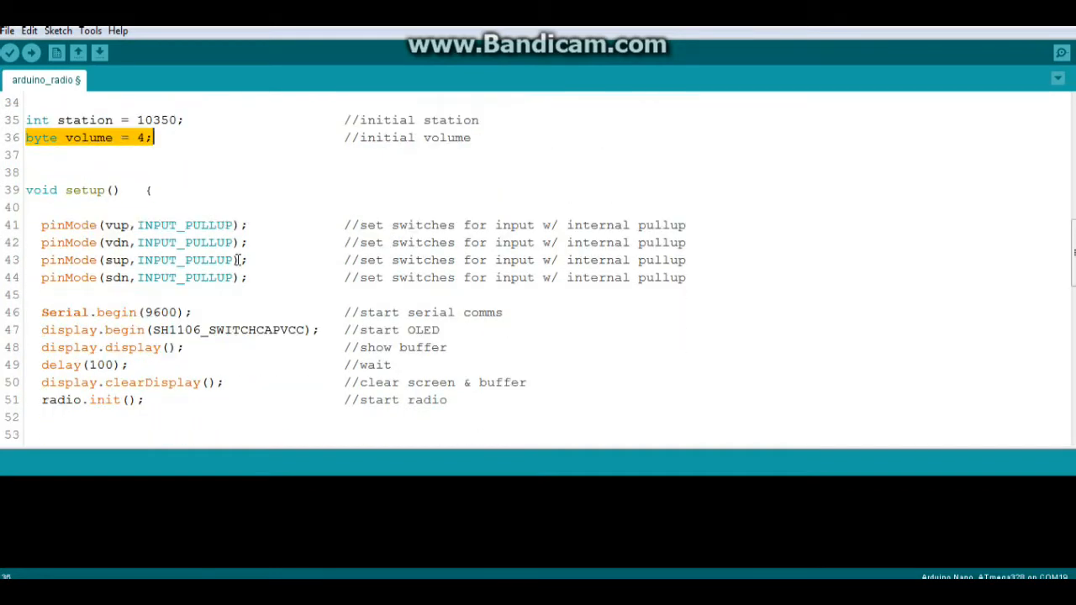
{"action": "mouse_move", "coordinate": [124, 242]}
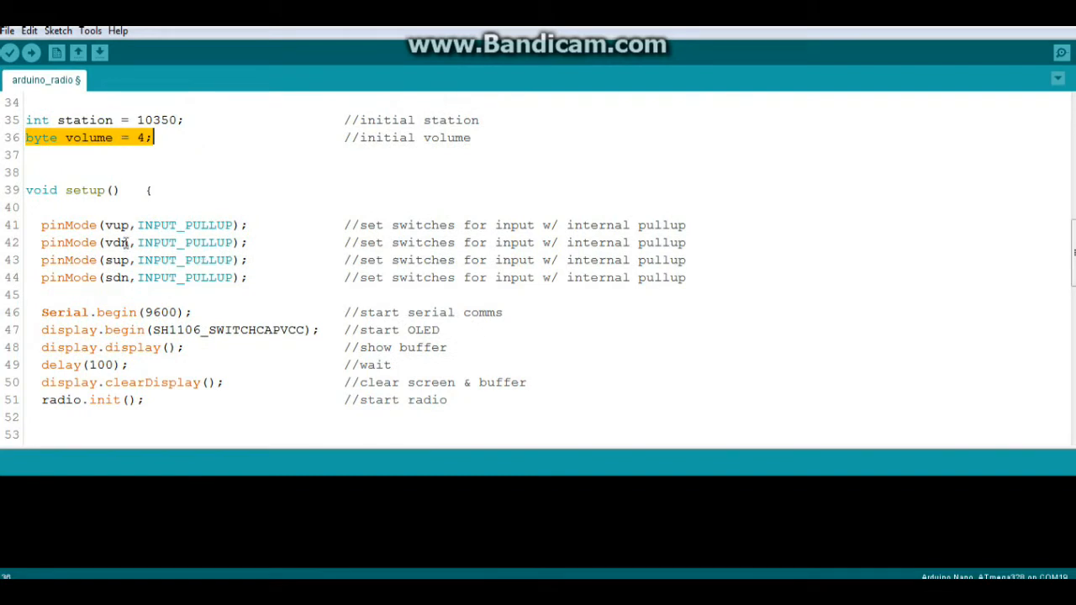
{"action": "mouse_move", "coordinate": [59, 226]}
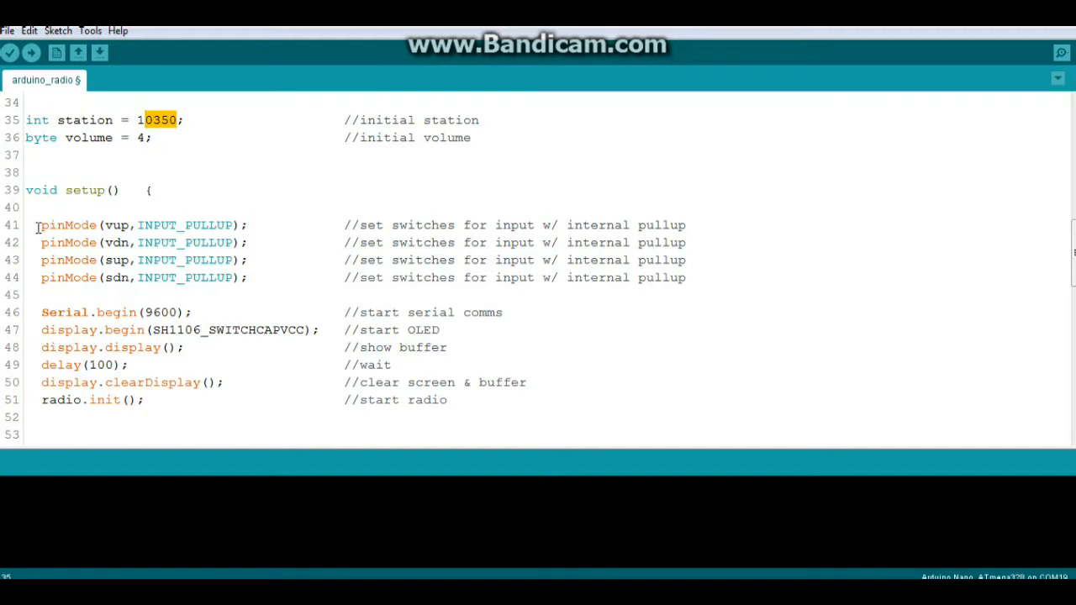
{"action": "left_click_drag", "start_coordinate": [40, 226], "coordinate": [249, 277]}
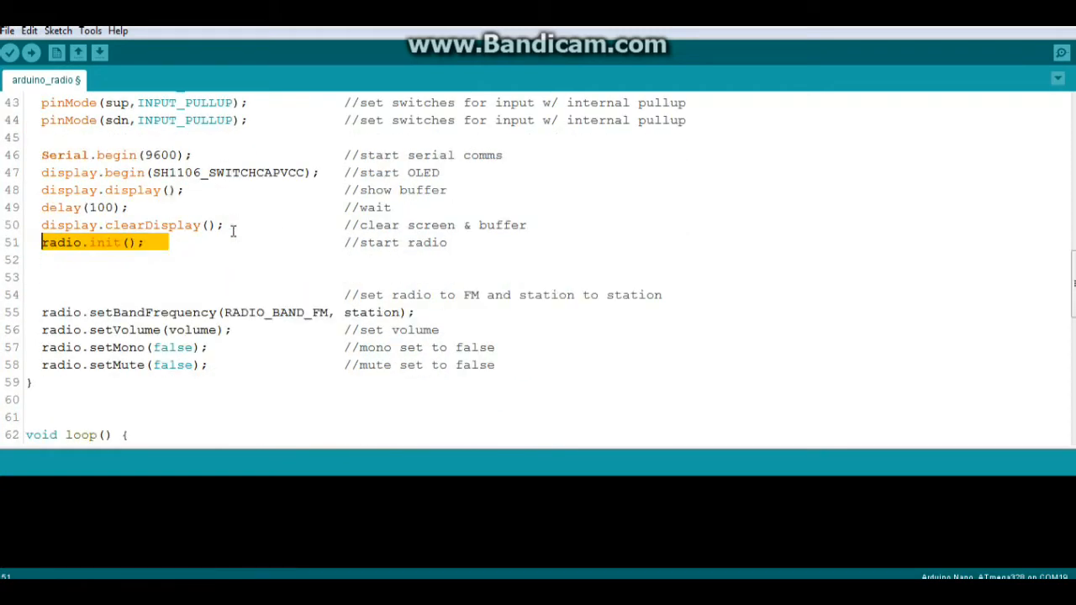
{"action": "scroll", "scroll_direction": "down", "scroll_amount": 3}
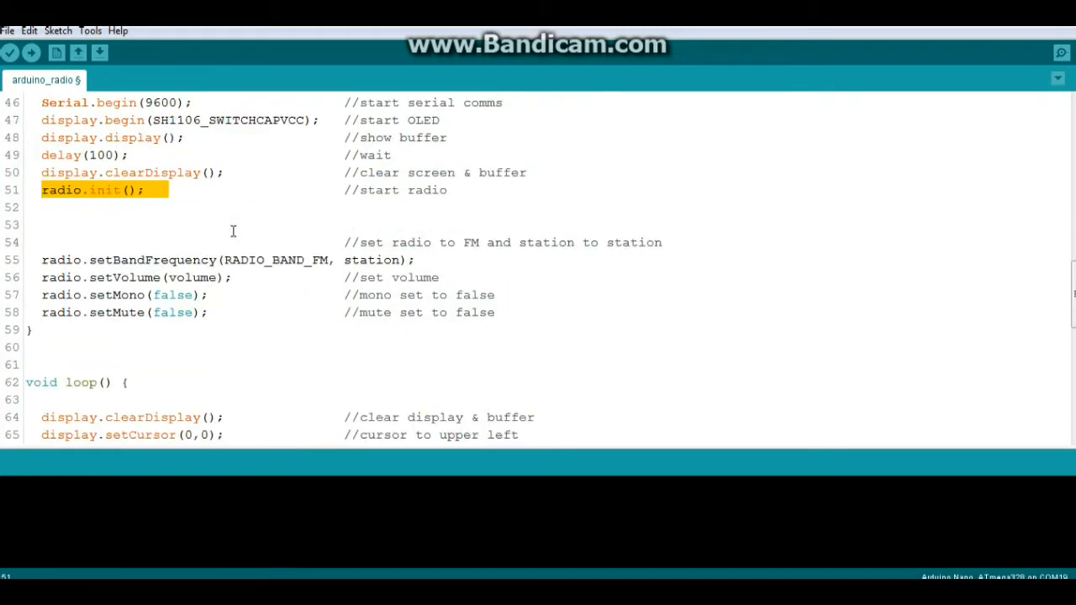
{"action": "scroll", "scroll_direction": "down", "scroll_amount": 3}
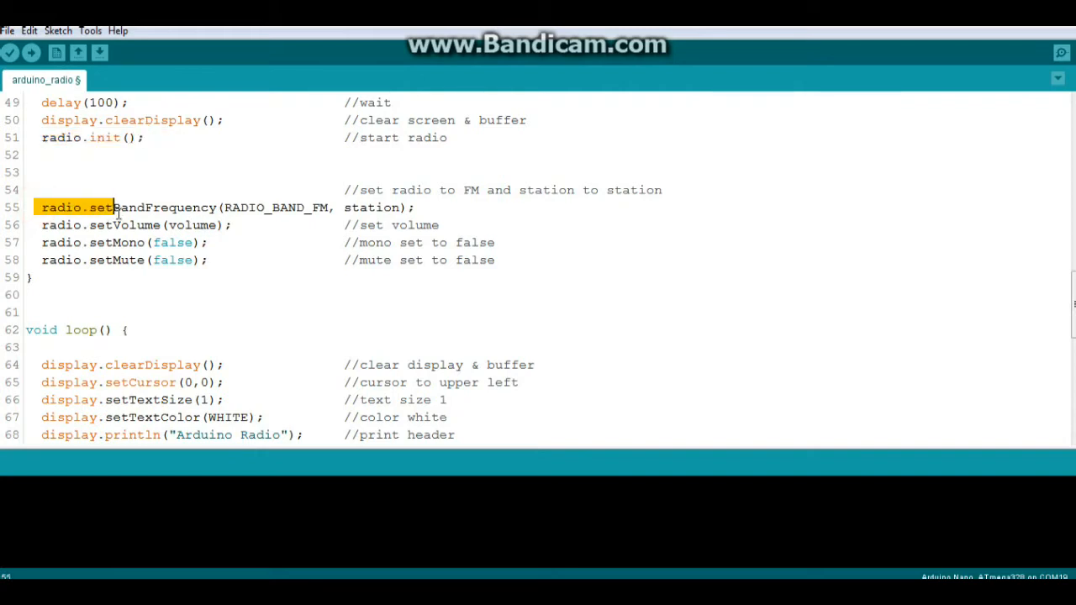
{"action": "left_click_drag", "start_coordinate": [114, 208], "coordinate": [303, 208]}
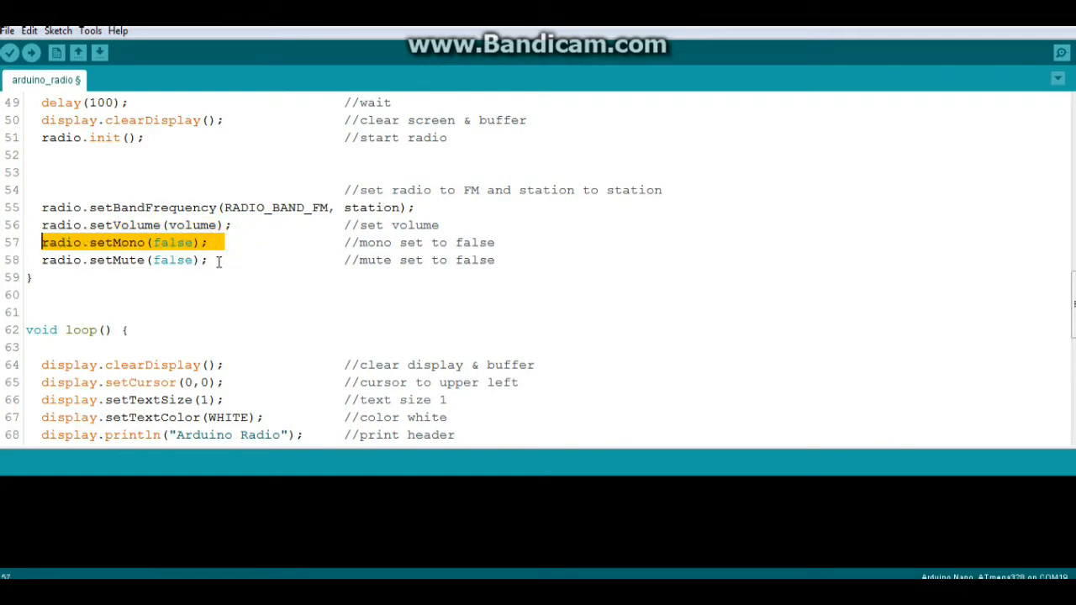
{"action": "left_click", "coordinate": [126, 259]}
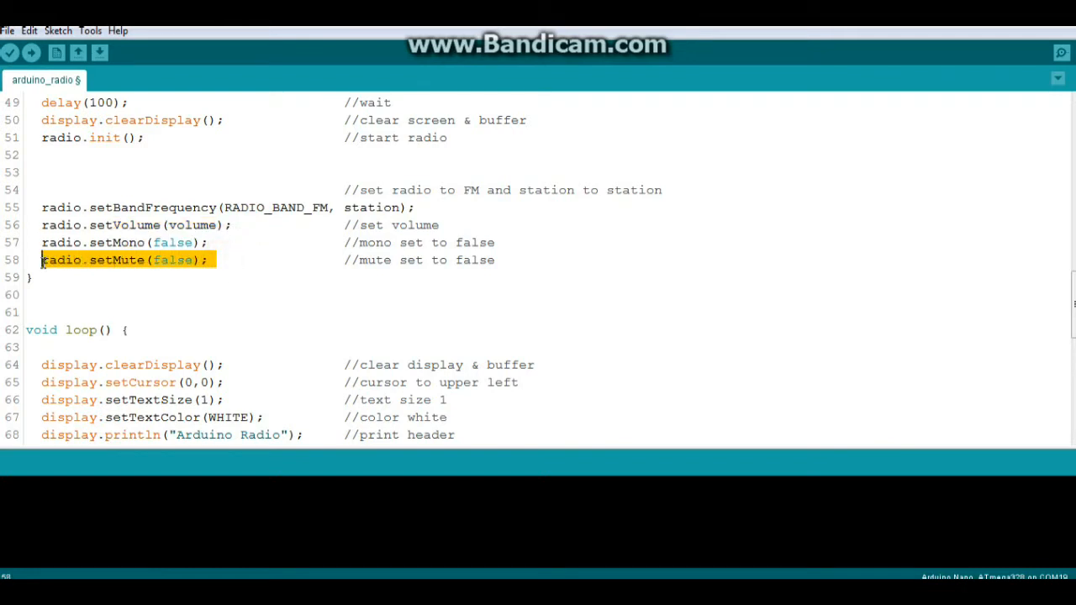
{"action": "scroll", "scroll_direction": "down", "scroll_amount": 3}
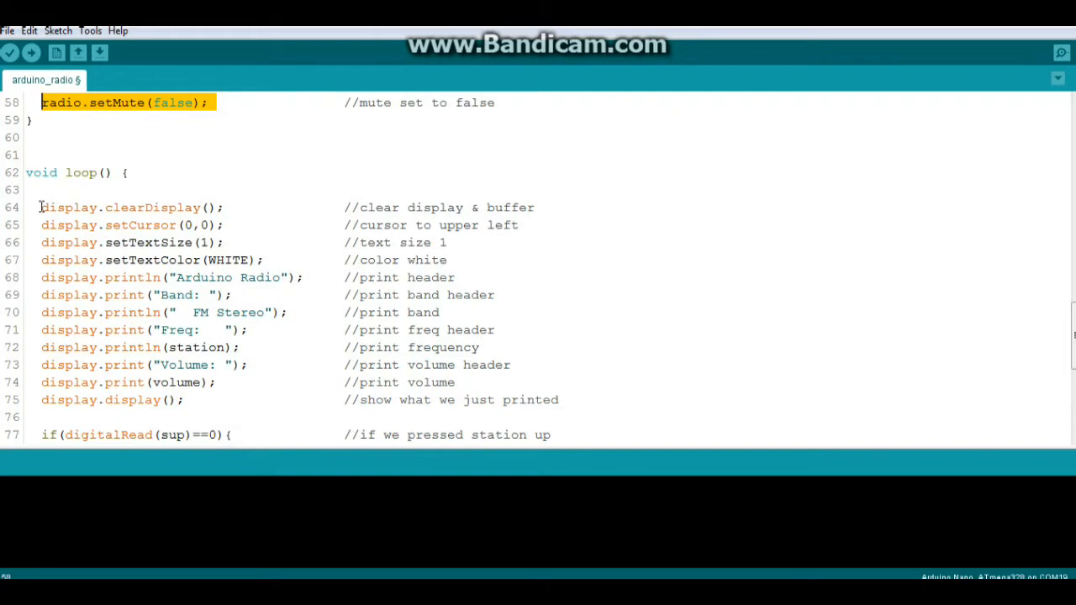
{"action": "left_click_drag", "start_coordinate": [40, 209], "coordinate": [279, 259]}
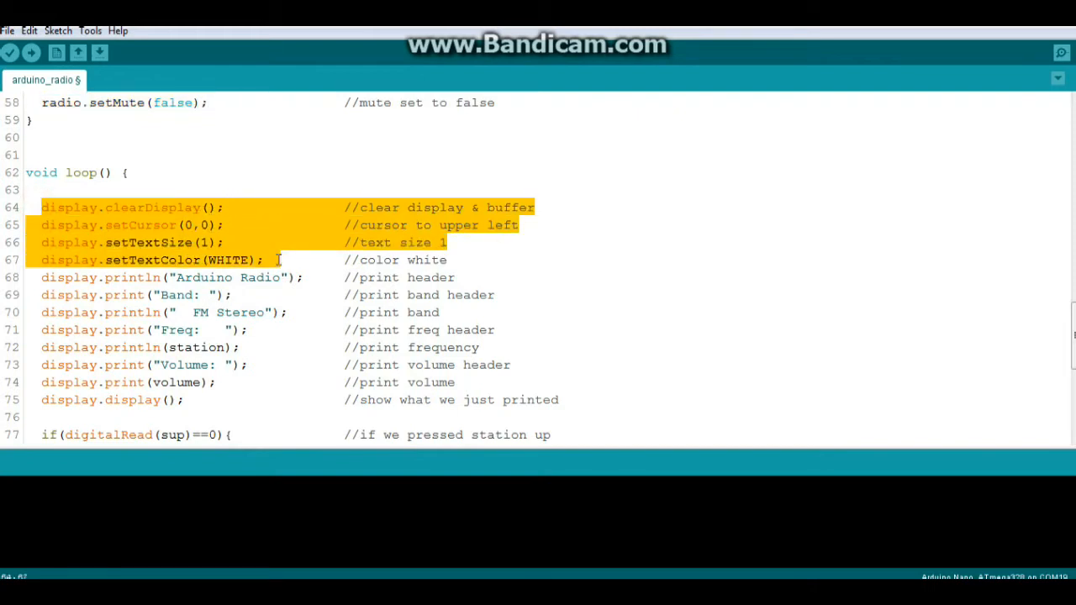
{"action": "scroll", "scroll_direction": "down", "scroll_amount": 3}
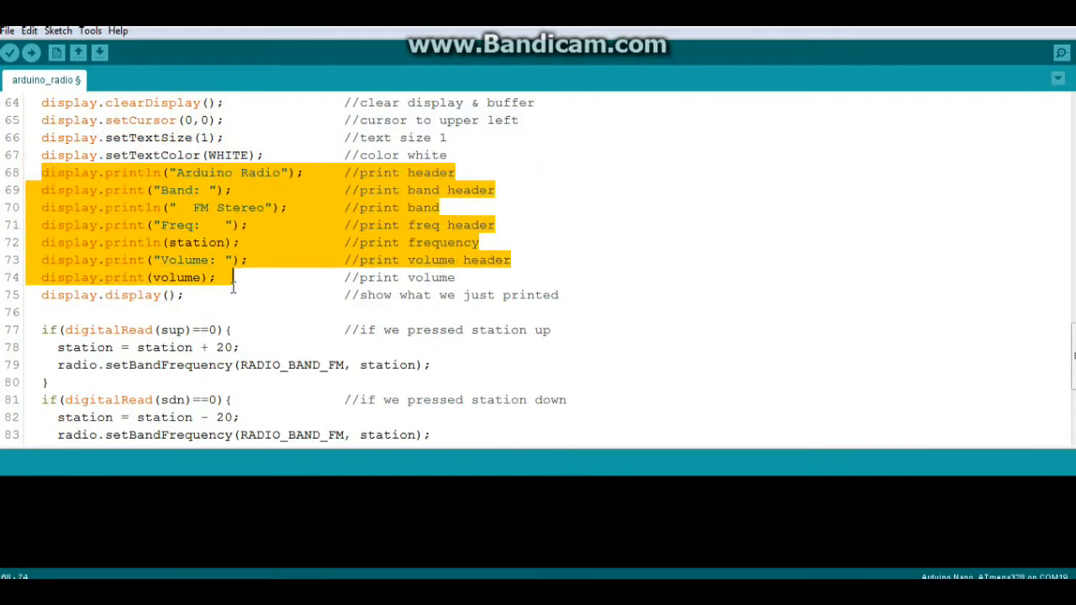
{"action": "scroll", "scroll_direction": "down", "scroll_amount": 3}
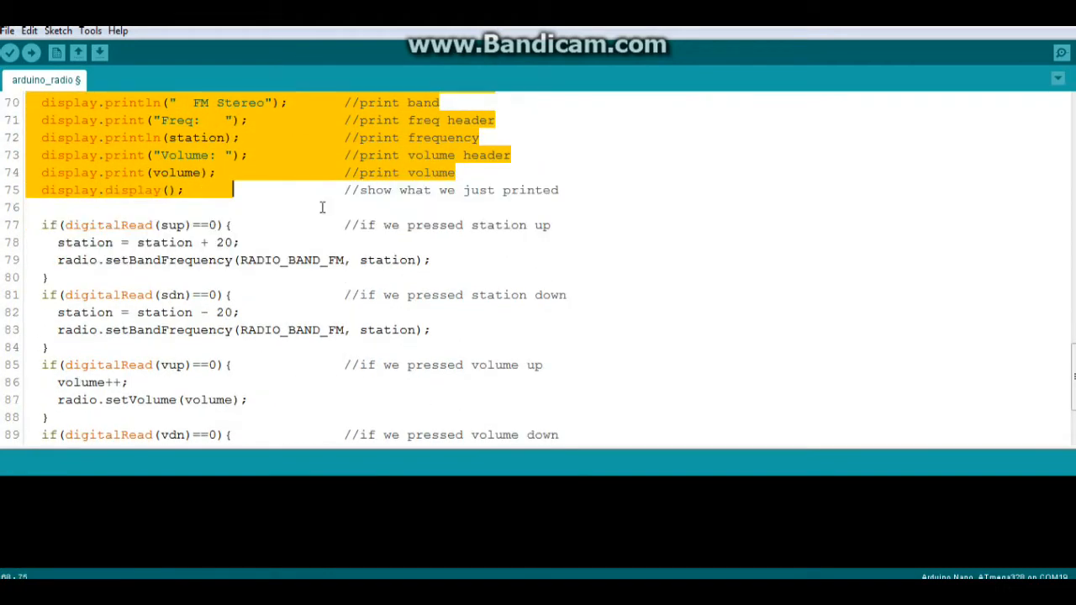
{"action": "scroll", "scroll_direction": "down", "scroll_amount": 3}
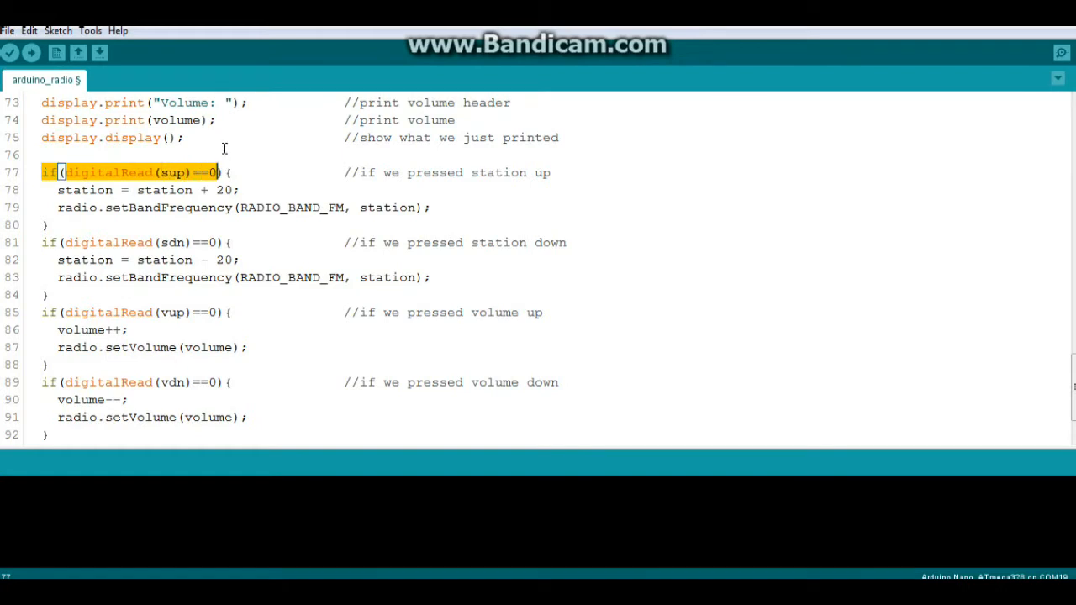
{"action": "mouse_move", "coordinate": [141, 165]}
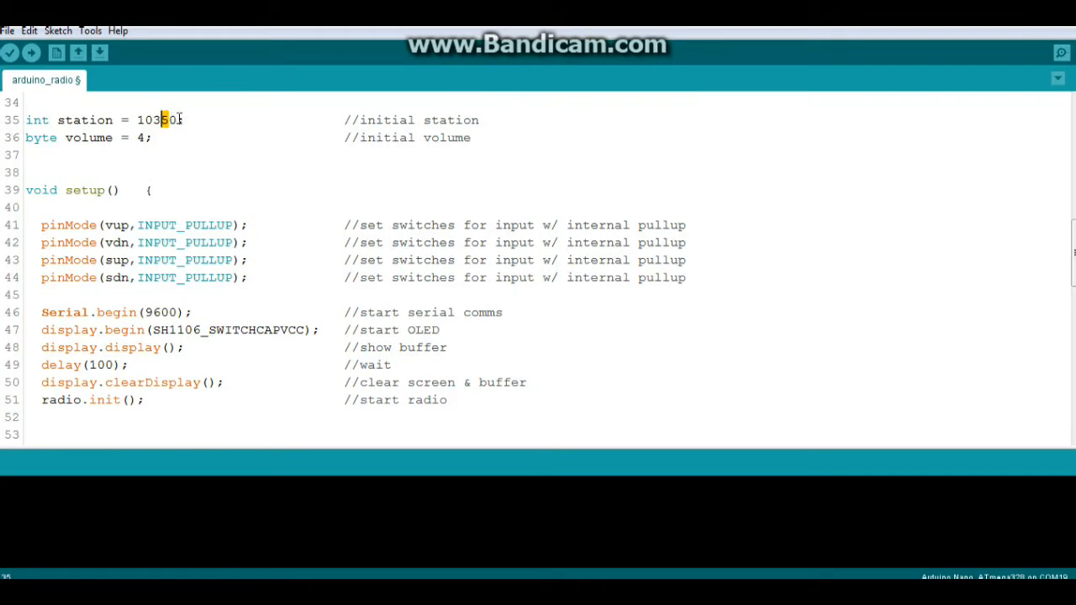
{"action": "scroll", "scroll_direction": "down", "scroll_amount": 3}
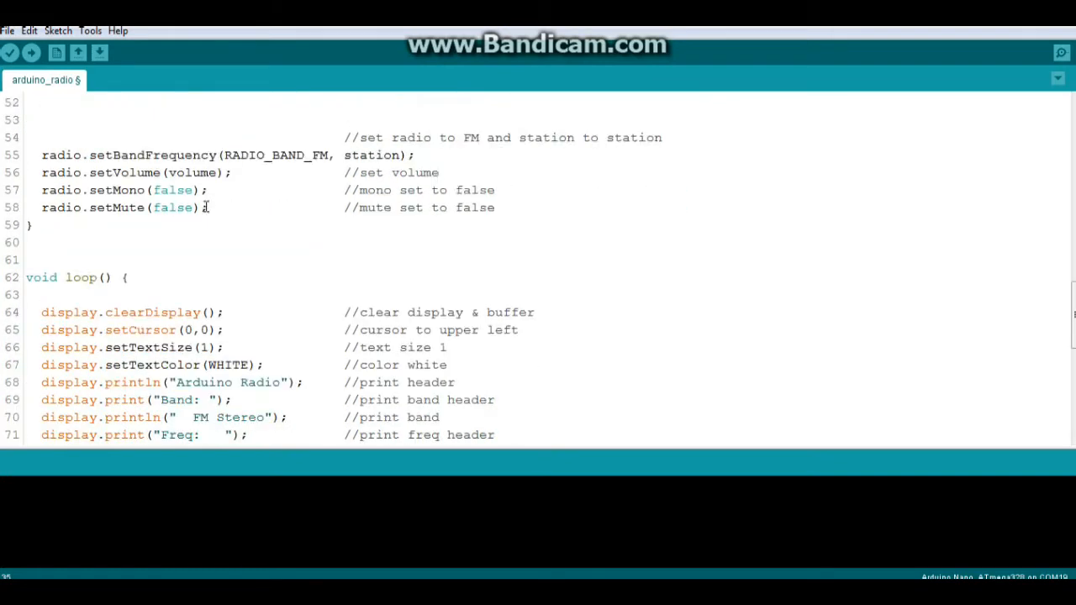
{"action": "scroll", "scroll_direction": "down", "scroll_amount": 3}
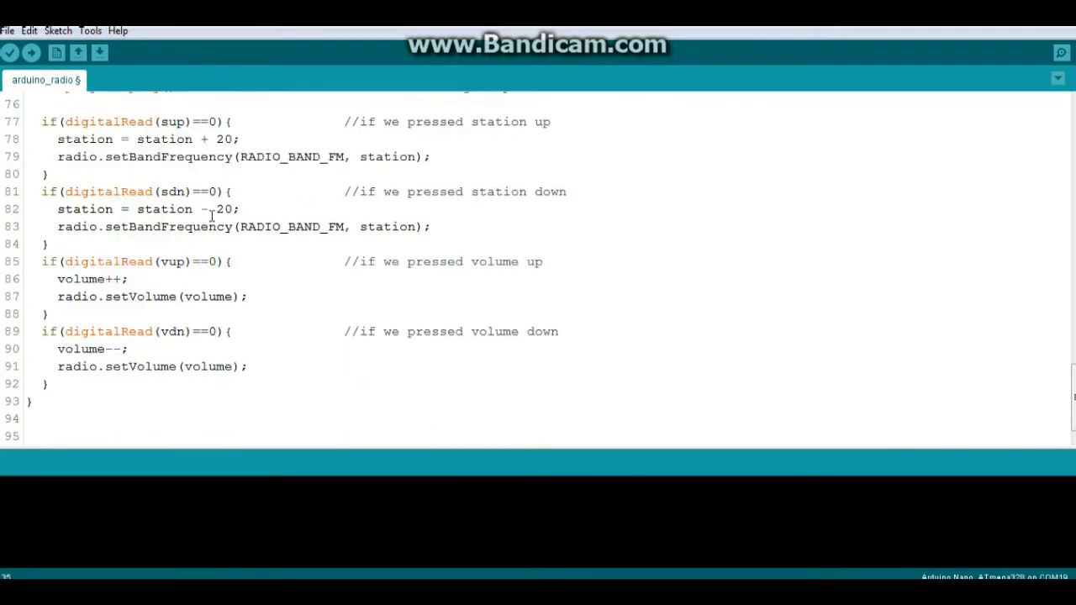
{"action": "left_click", "coordinate": [69, 192]}
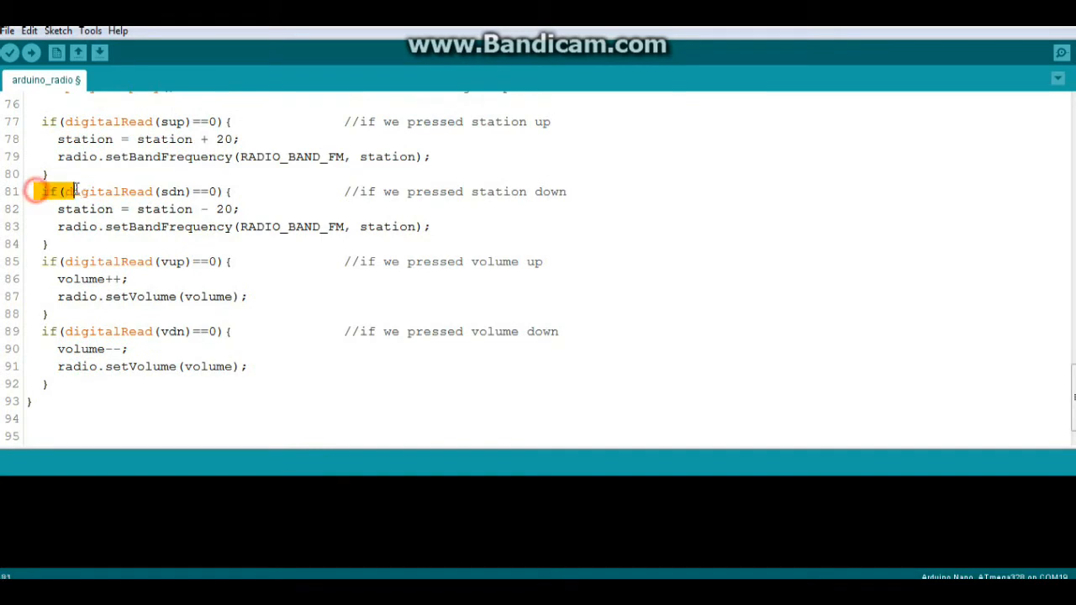
{"action": "left_click_drag", "start_coordinate": [64, 192], "coordinate": [227, 192]}
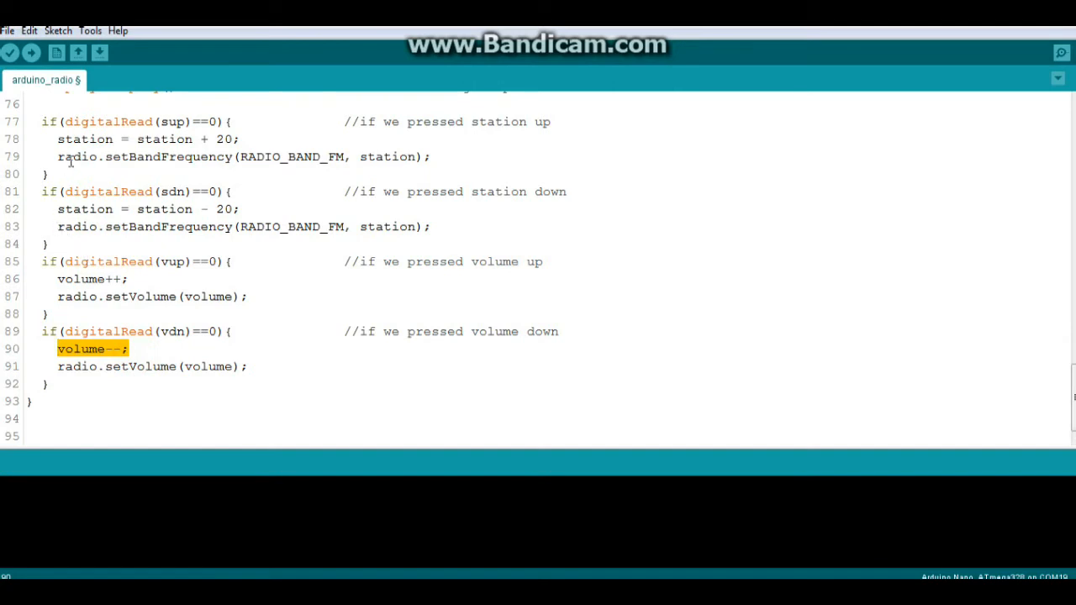
{"action": "left_click", "coordinate": [57, 158]}
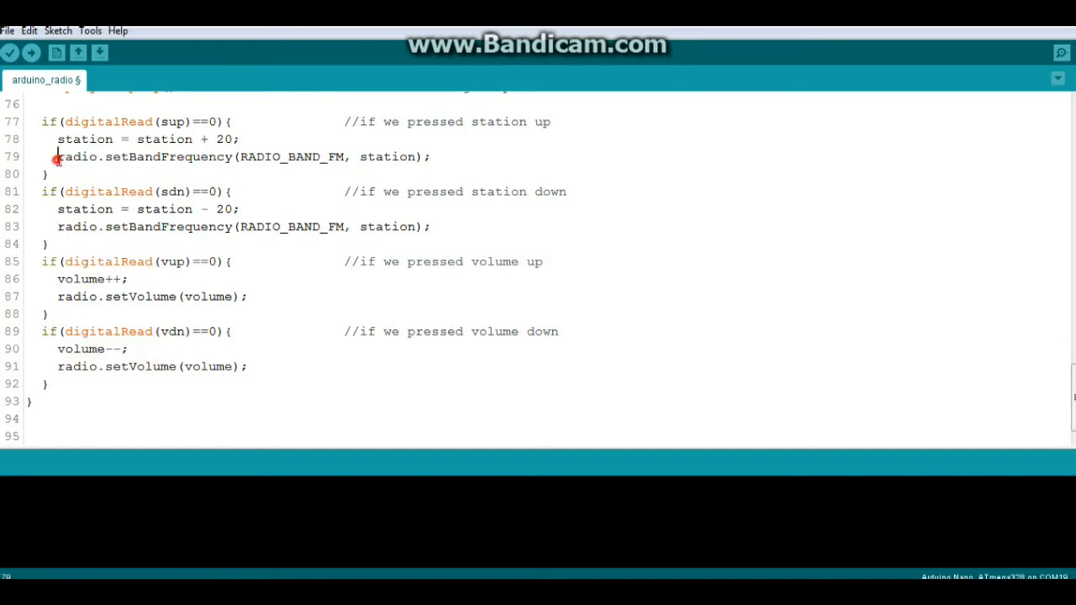